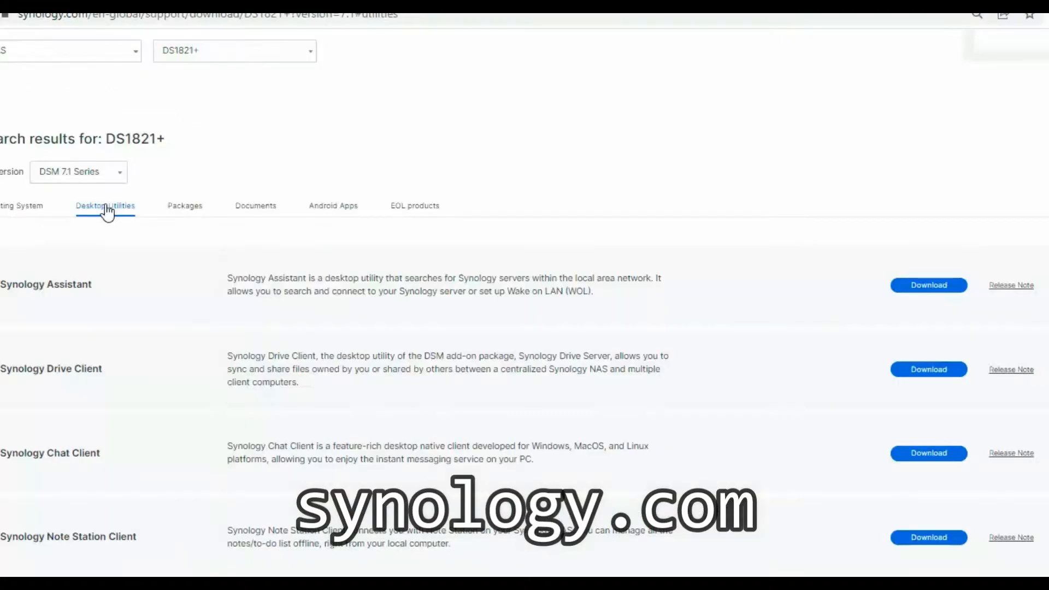
mouse_move(927, 285)
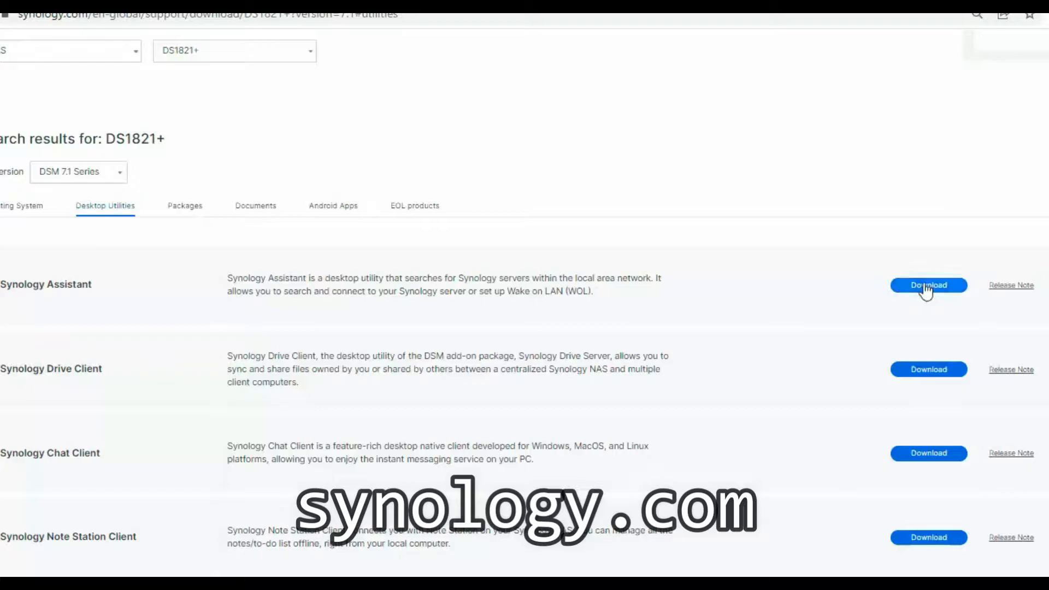
Step: Download the Windows (exe) Synology Assistant installer from the DS1821+ Desktop Utilities downloads
right_click(927, 288)
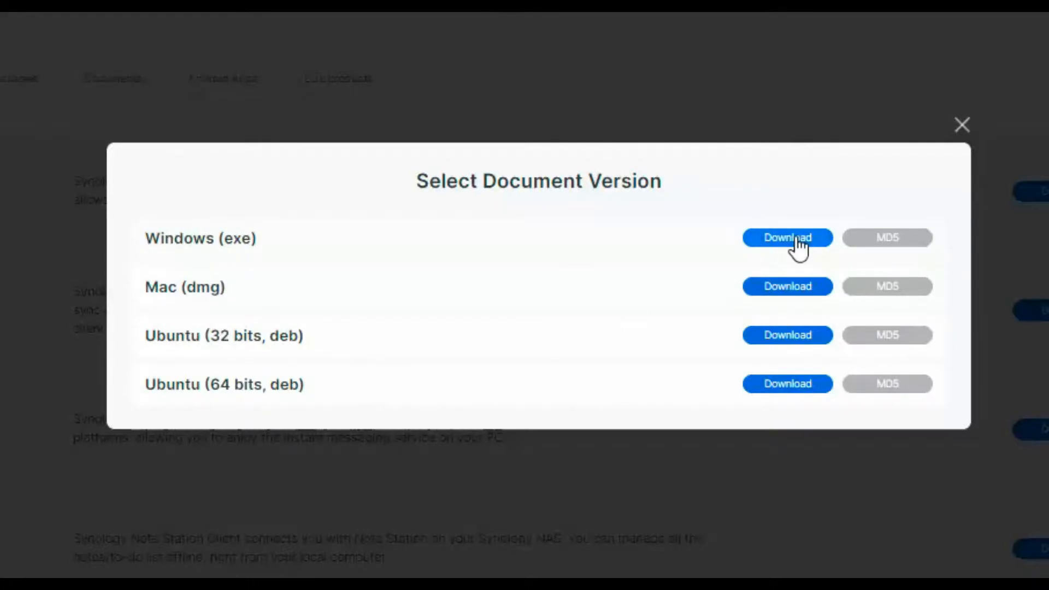
left_click(788, 238)
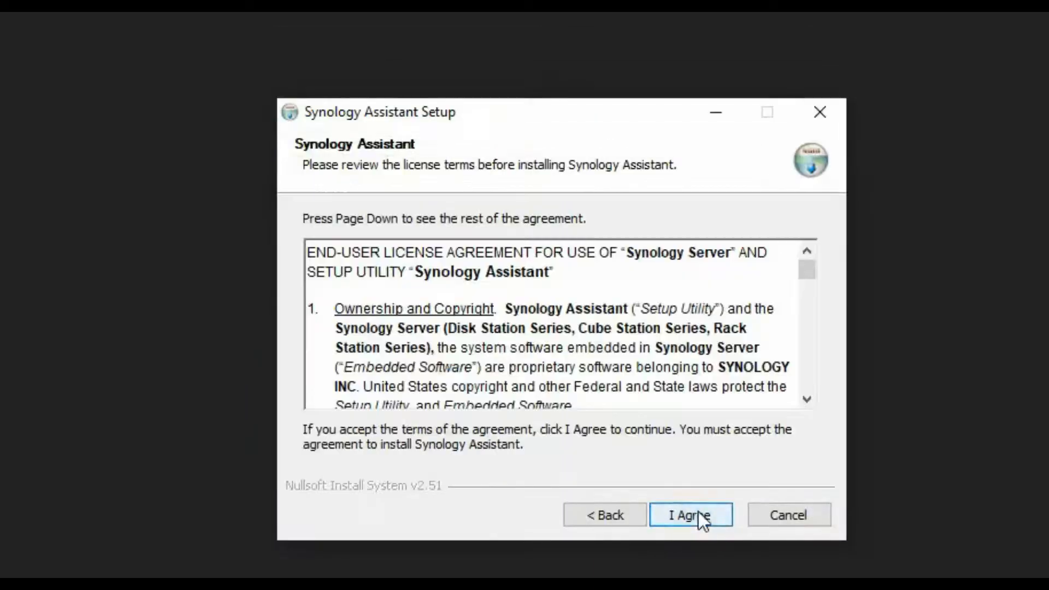
Step: Accept the license, install Synology Assistant, and allow it through the Windows firewall
left_click(690, 516)
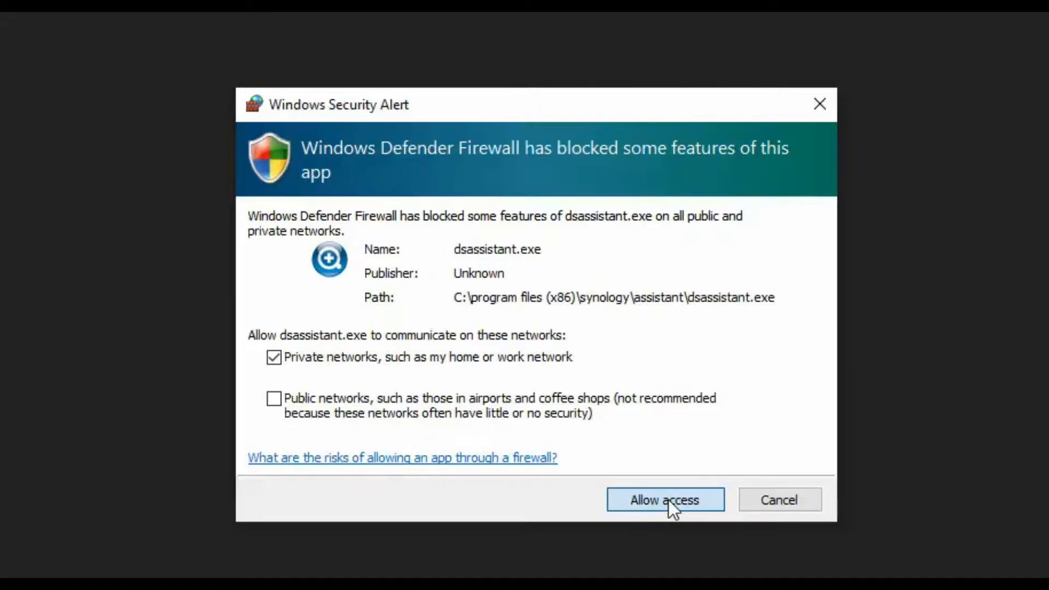
left_click(665, 499)
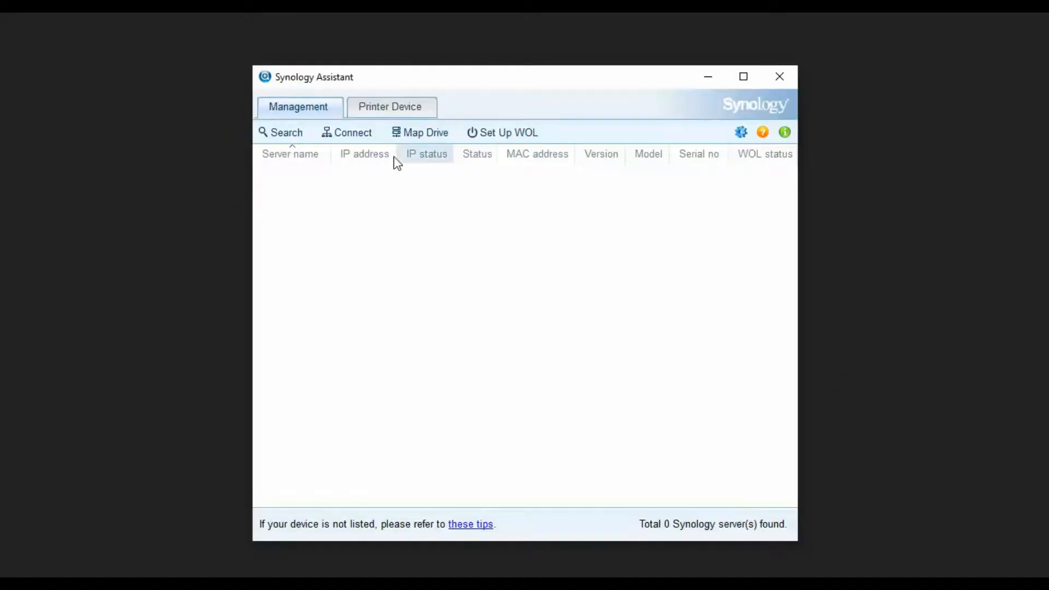
Step: Search the network for SynologyNAS servers, connect to one, and accept the DSM EULA
left_click(285, 132)
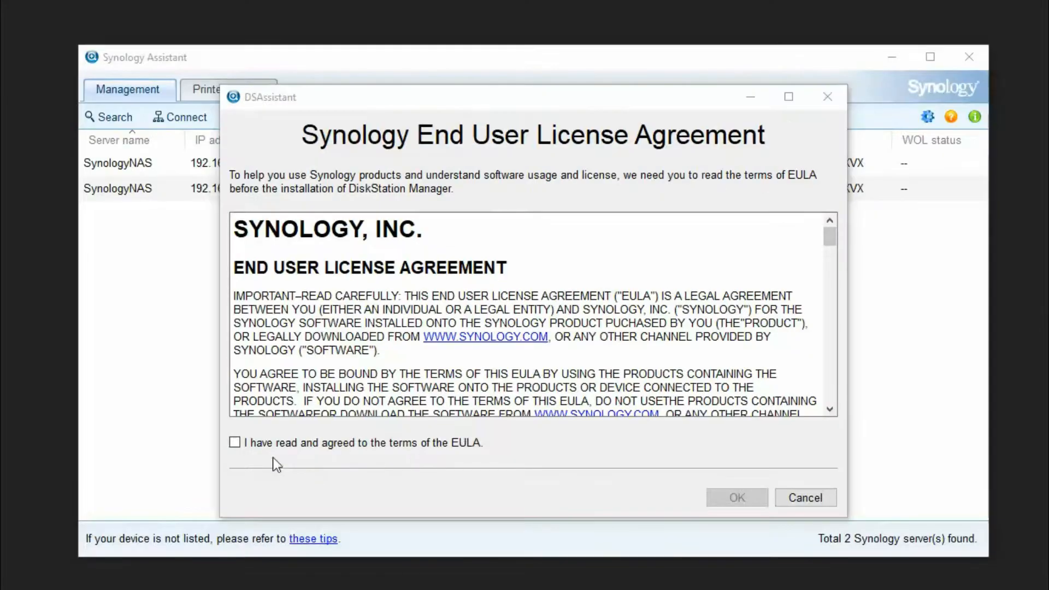
left_click(804, 497)
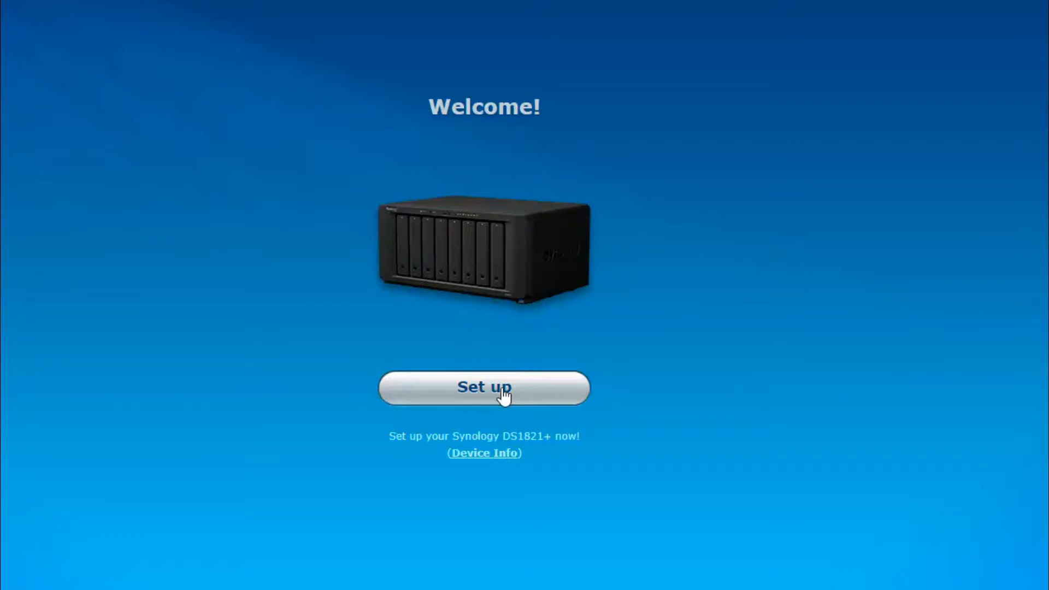
Step: Begin DS1821+ setup and install DSM from the DSM_DS1821+_42218.pat file
left_click(483, 387)
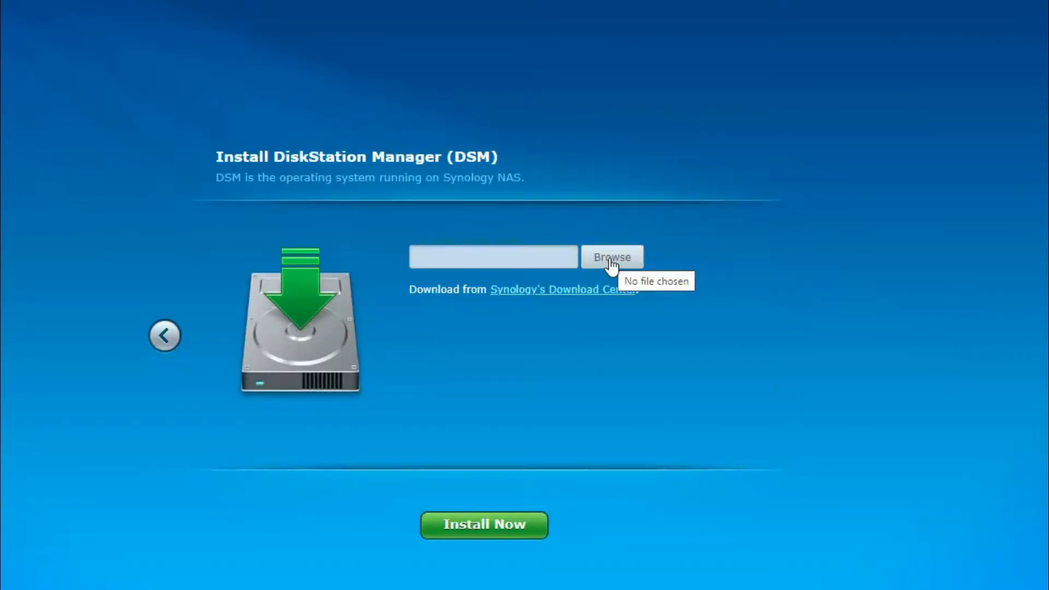
left_click(611, 256)
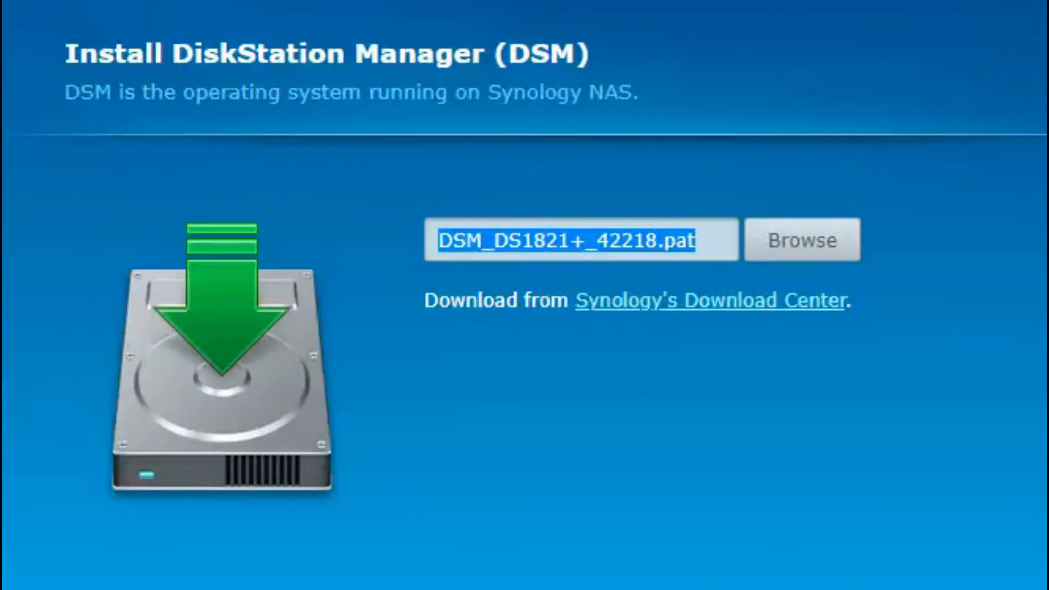
left_click(483, 500)
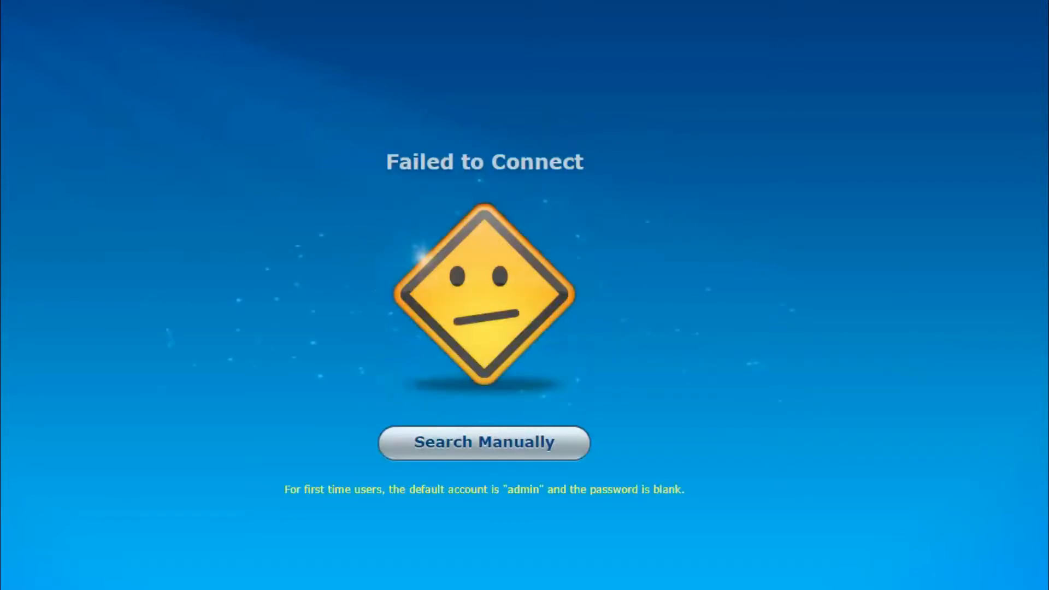
mouse_move(494, 453)
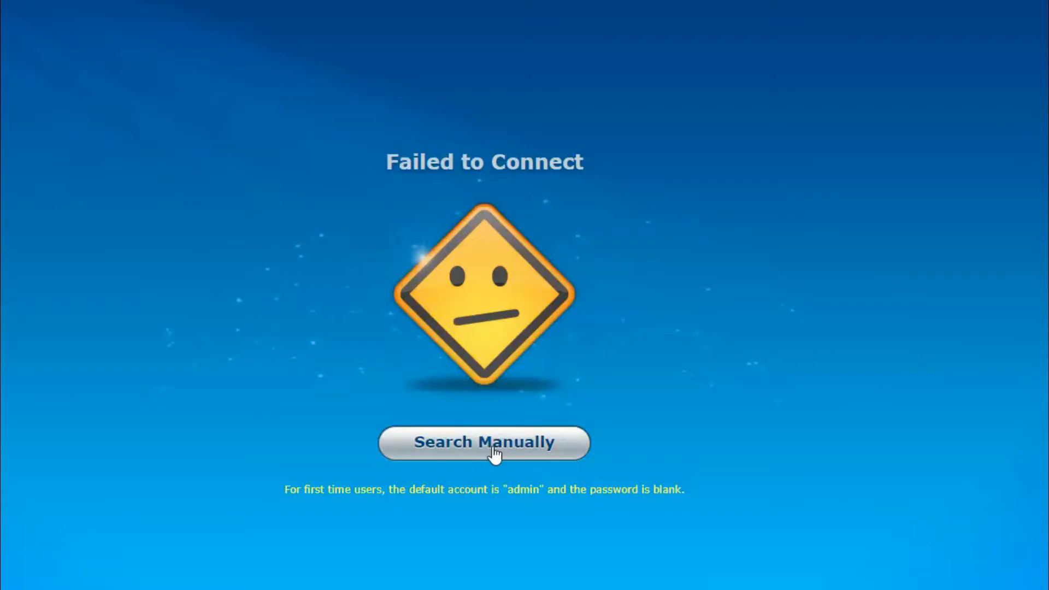
Step: Search manually for the SynologyNAS running DSM 7.0-42218 and connect to it
left_click(483, 443)
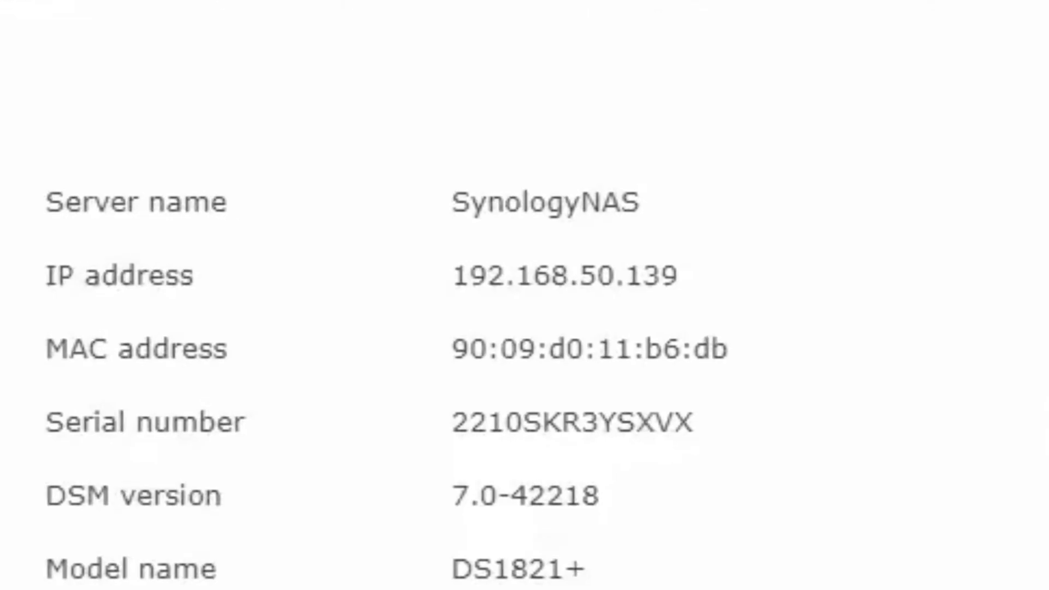
left_click(484, 513)
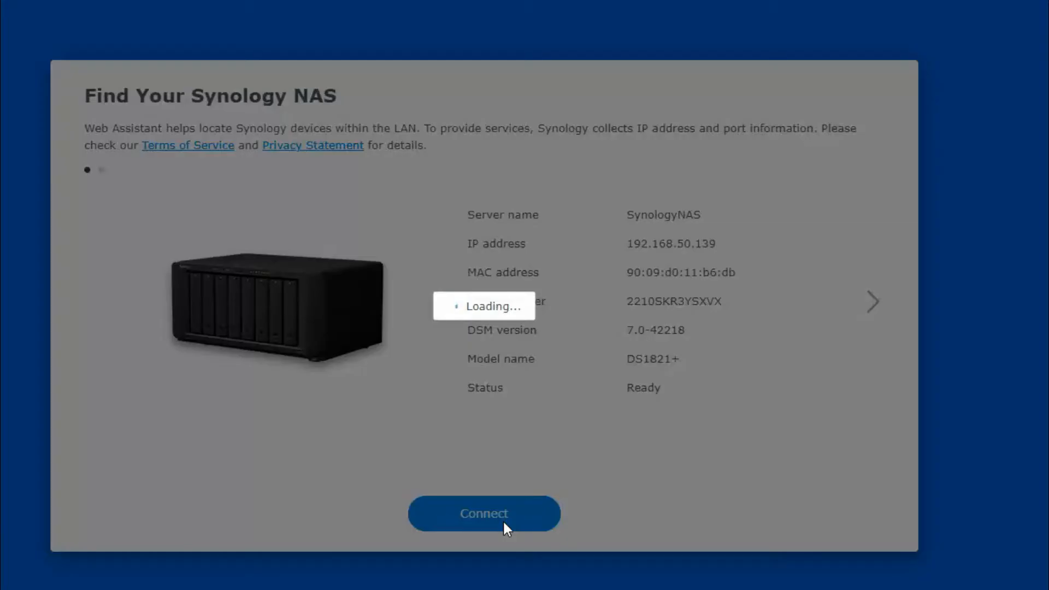
left_click(484, 513)
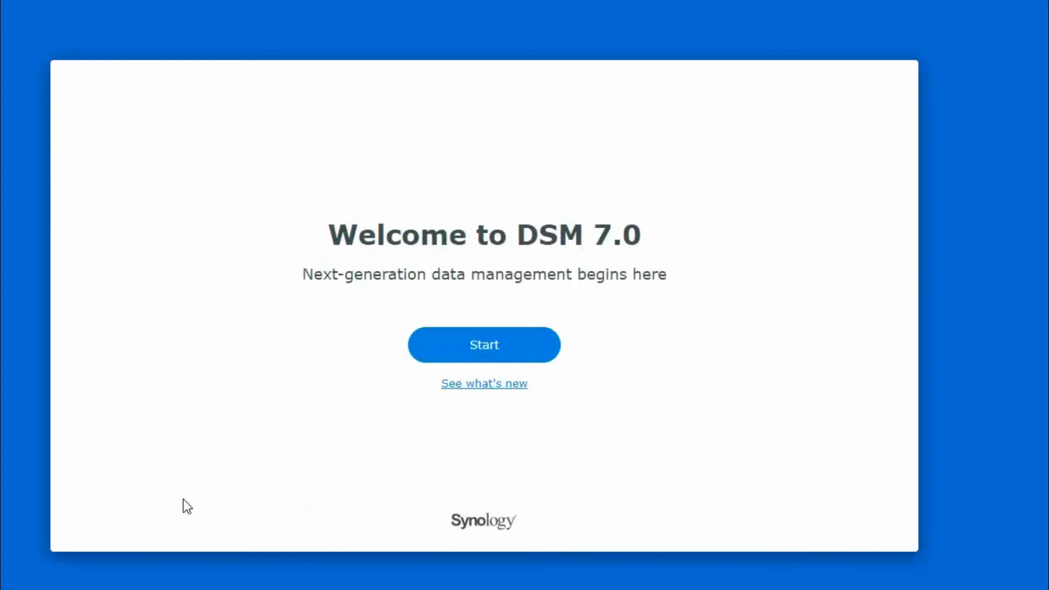
Step: Name the device ITDEPT-SYNOLOGY, create the administrator account, and save its password
left_click(483, 345)
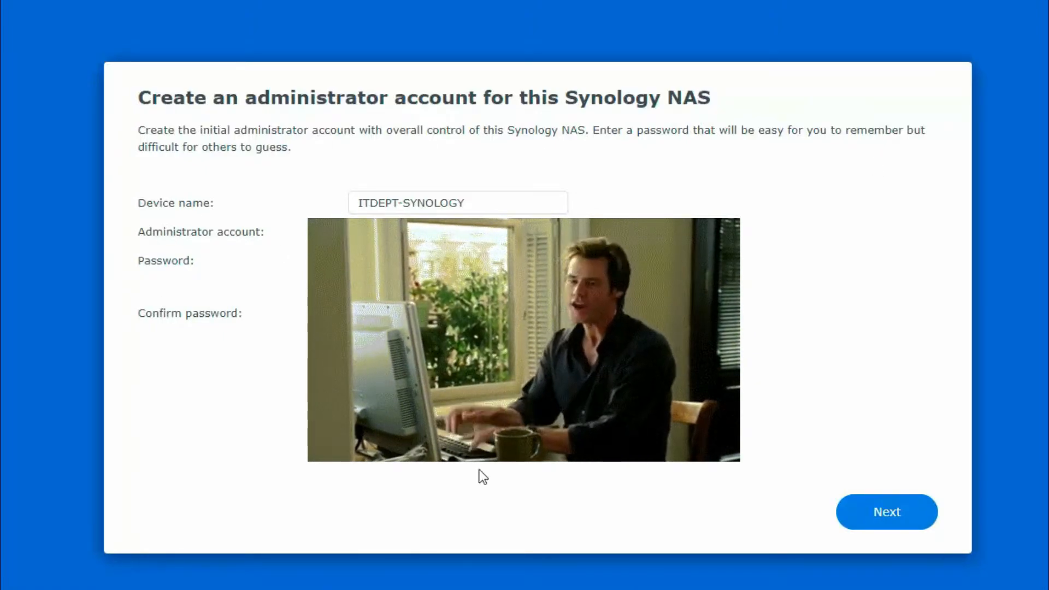
left_click(886, 512)
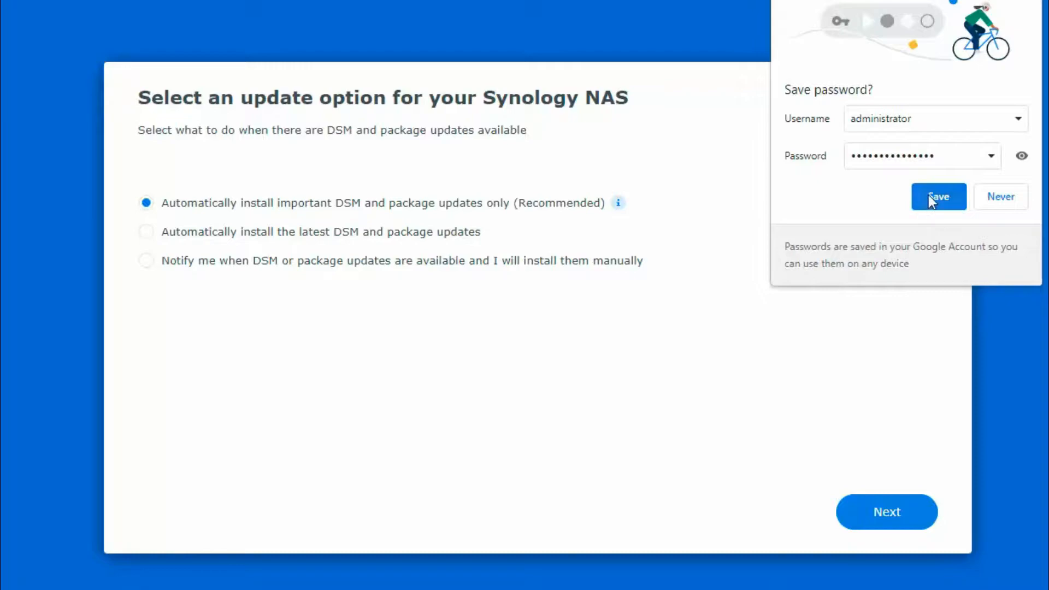
left_click(937, 196)
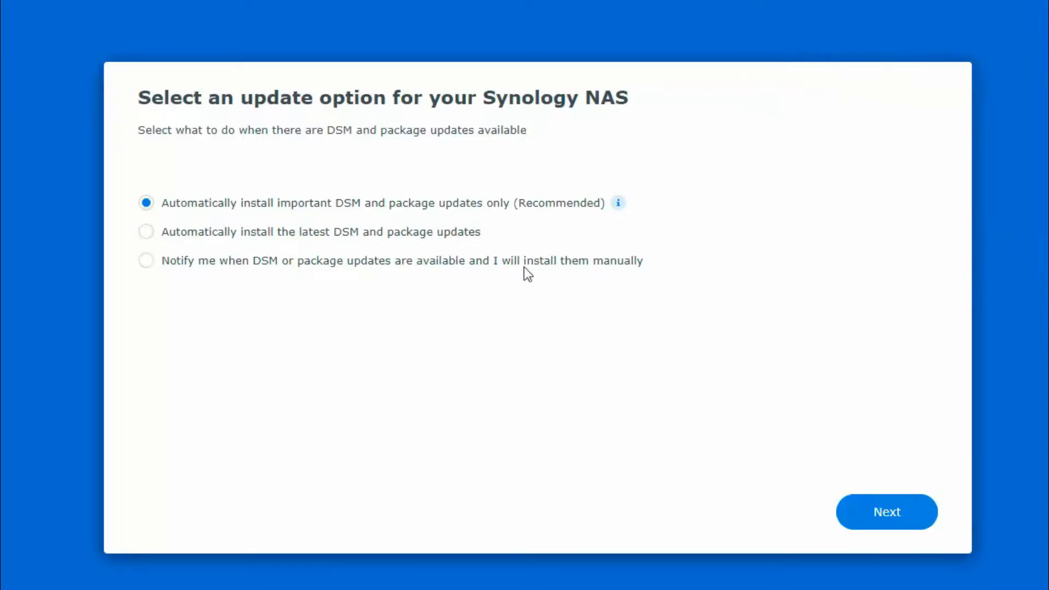
Step: Keep important-updates-only, skip the Synology Account offer, and submit without sharing analytics
left_click(886, 512)
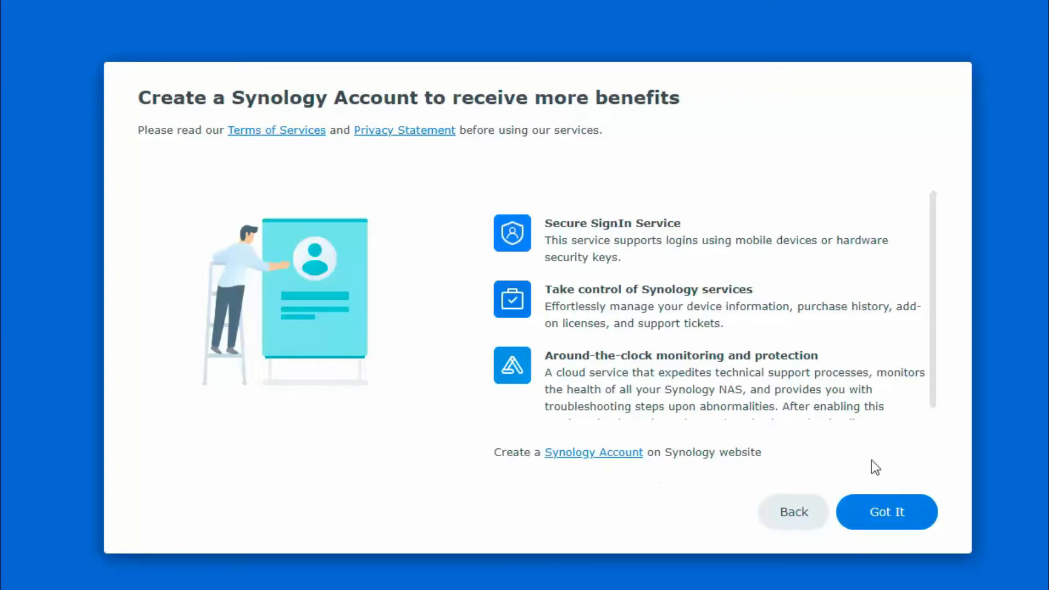
left_click(886, 512)
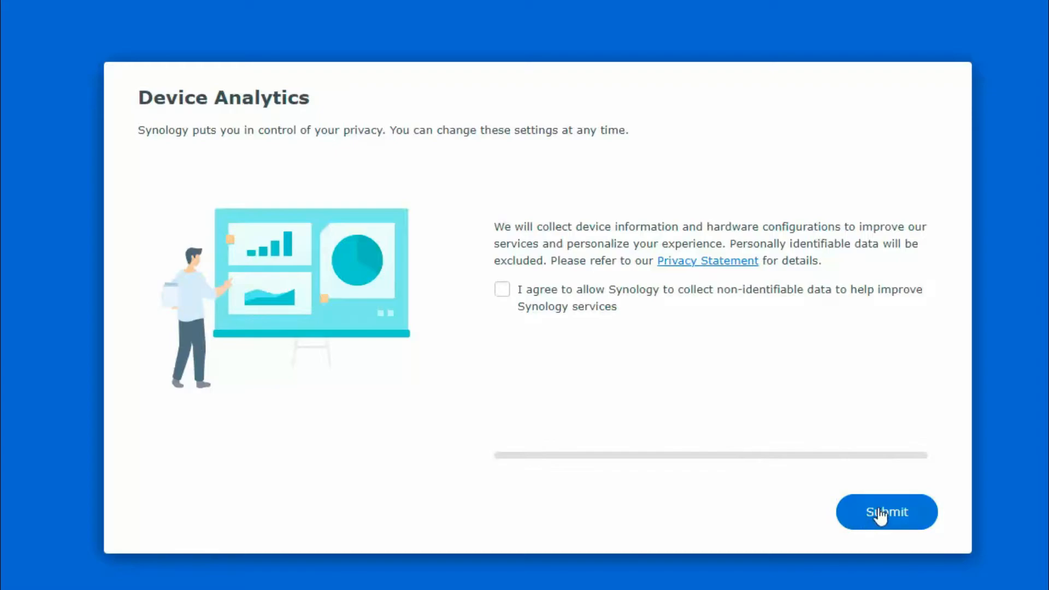
left_click(886, 512)
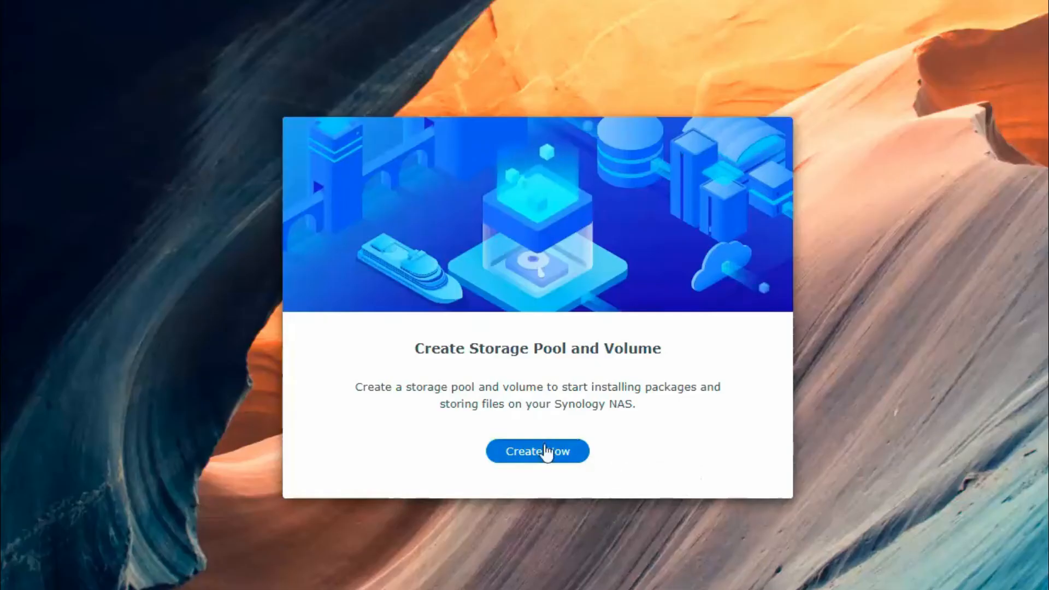
Step: Start a new storage pool set to RAID 5 with the description 'RAID 5'
left_click(537, 451)
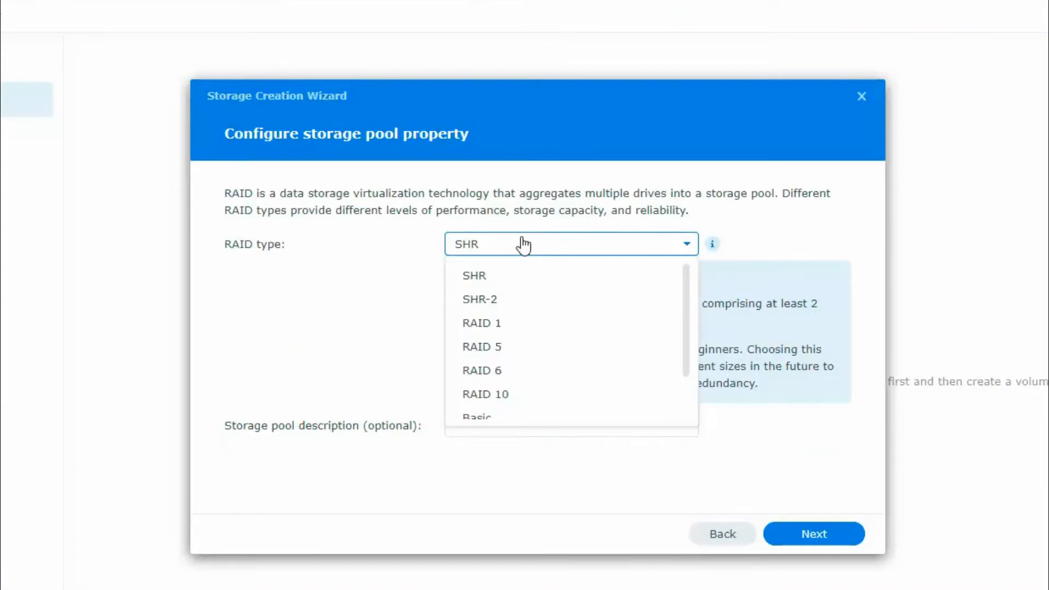
left_click(481, 346)
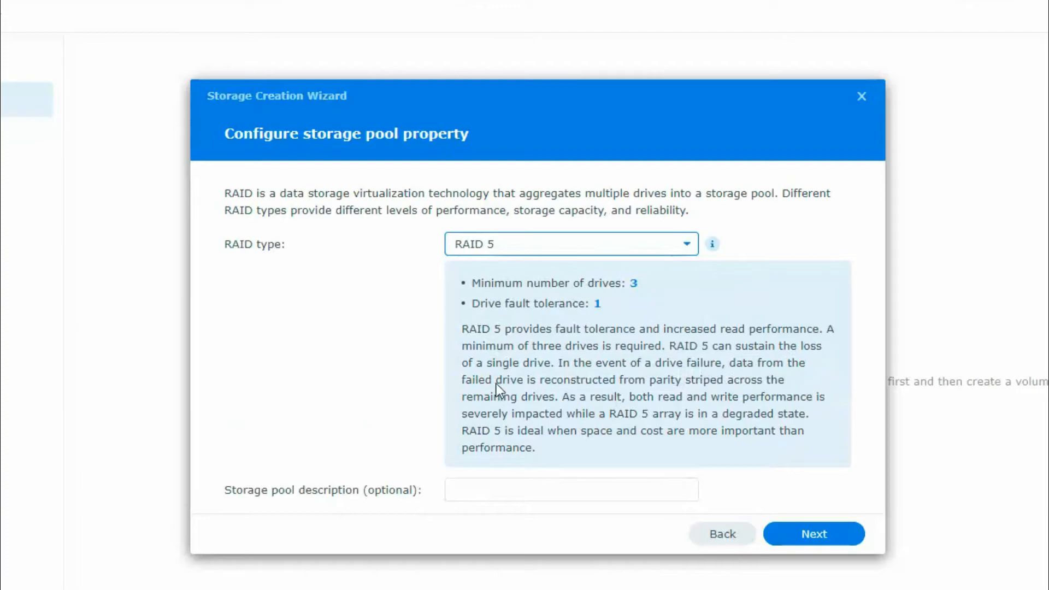
mouse_move(682, 308)
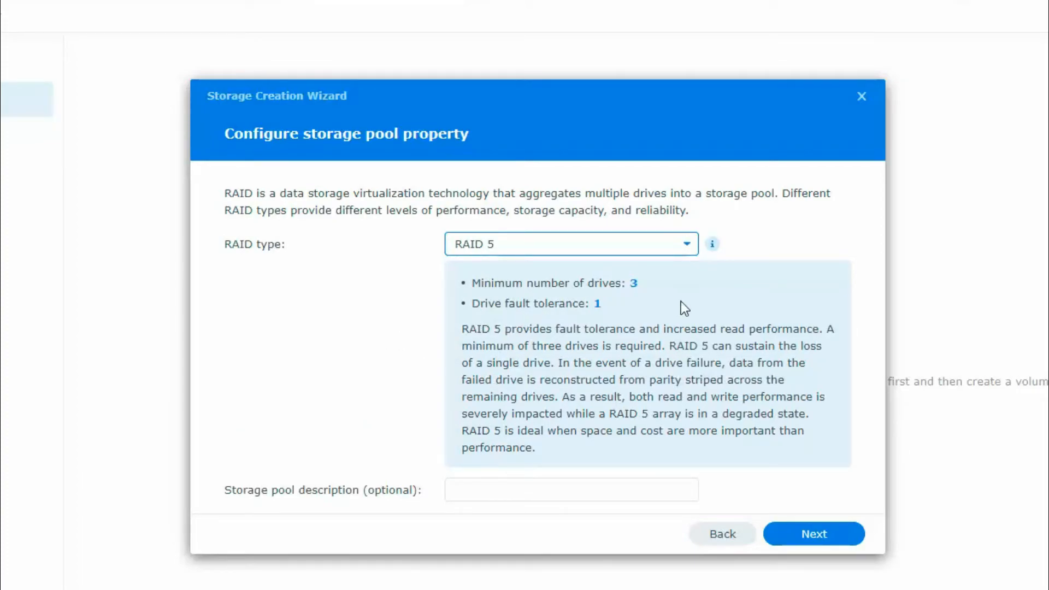
mouse_move(671, 305)
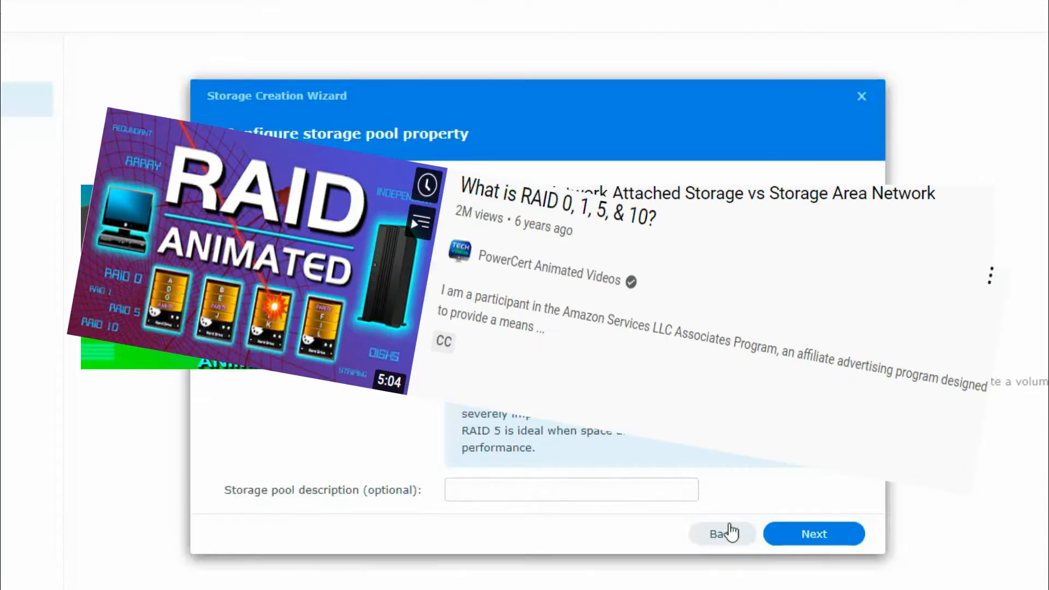
type("R")
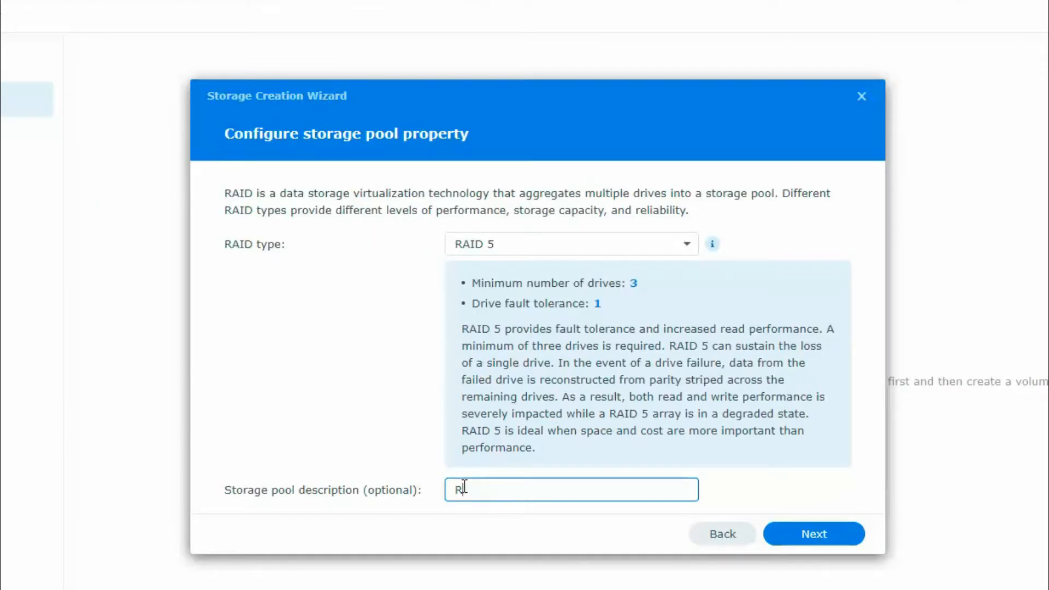
type("AID 5")
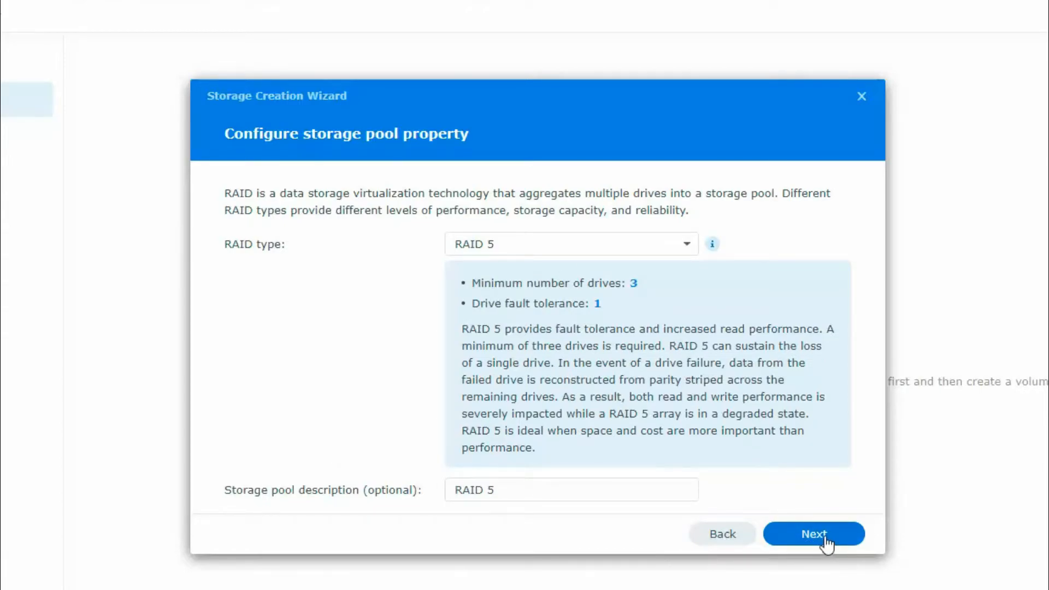
left_click(814, 534)
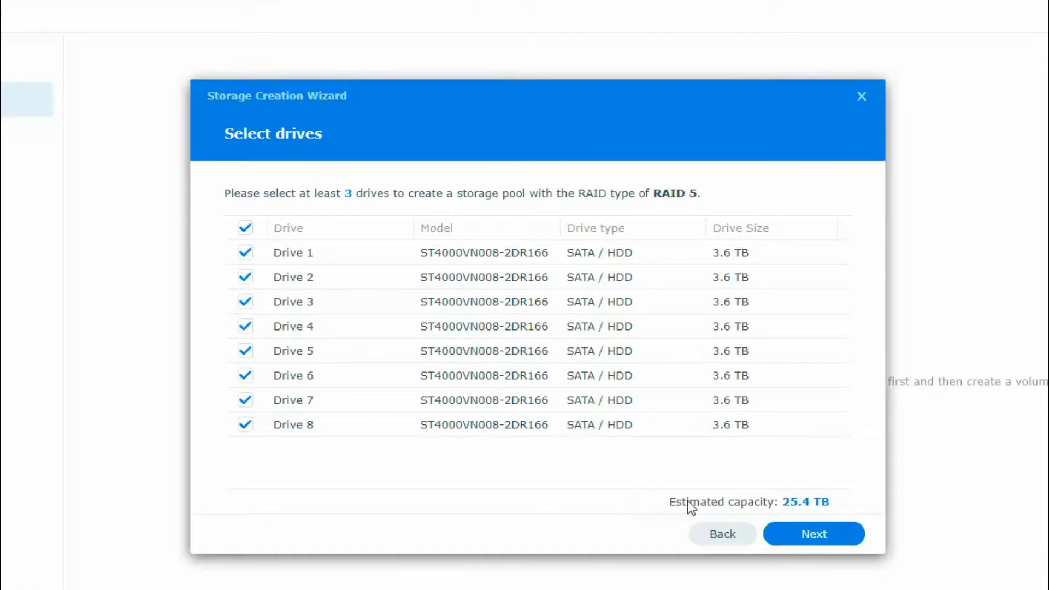
mouse_move(838, 569)
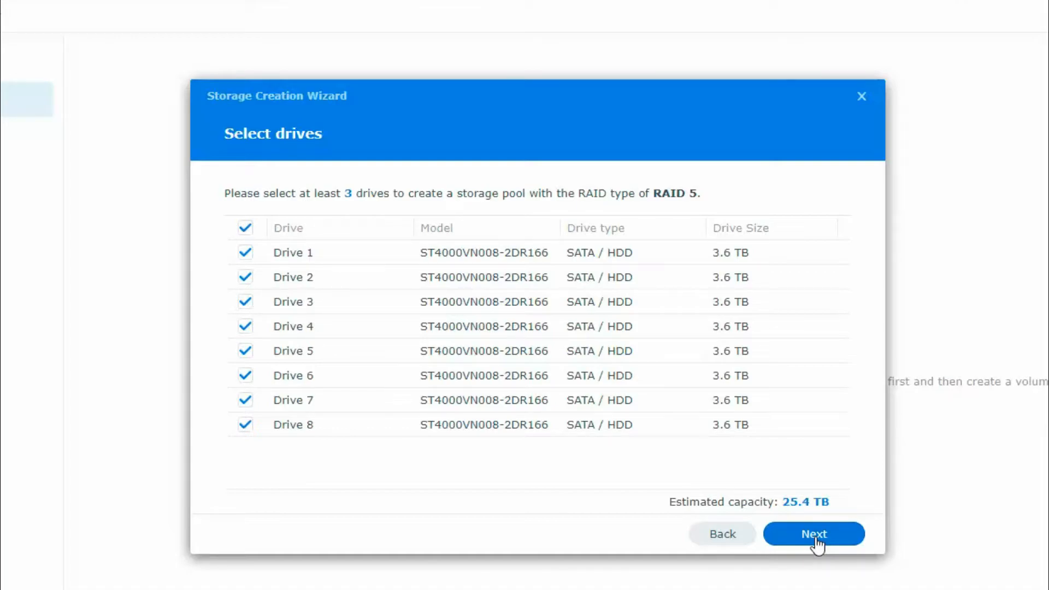
Step: Confirm all eight drives and give the volume description 'RAID 5' at maximum capacity
left_click(814, 533)
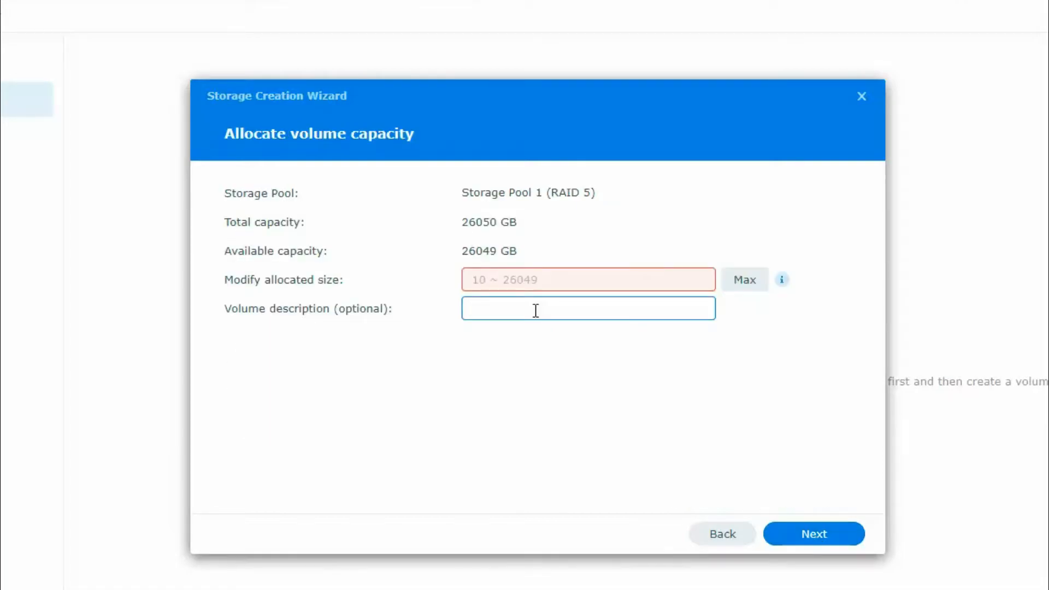
type("RAID")
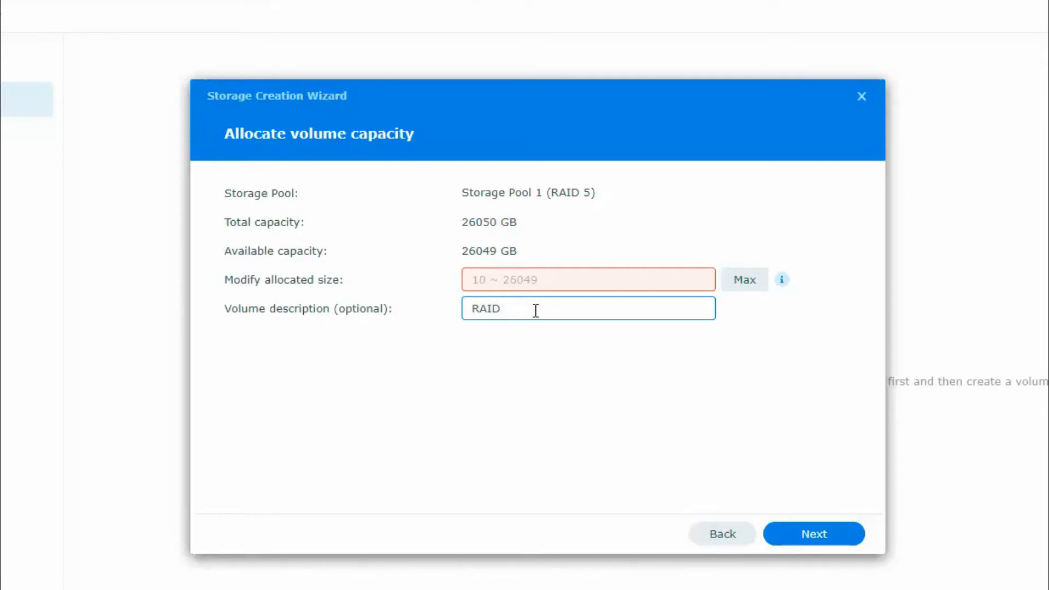
left_click(744, 280)
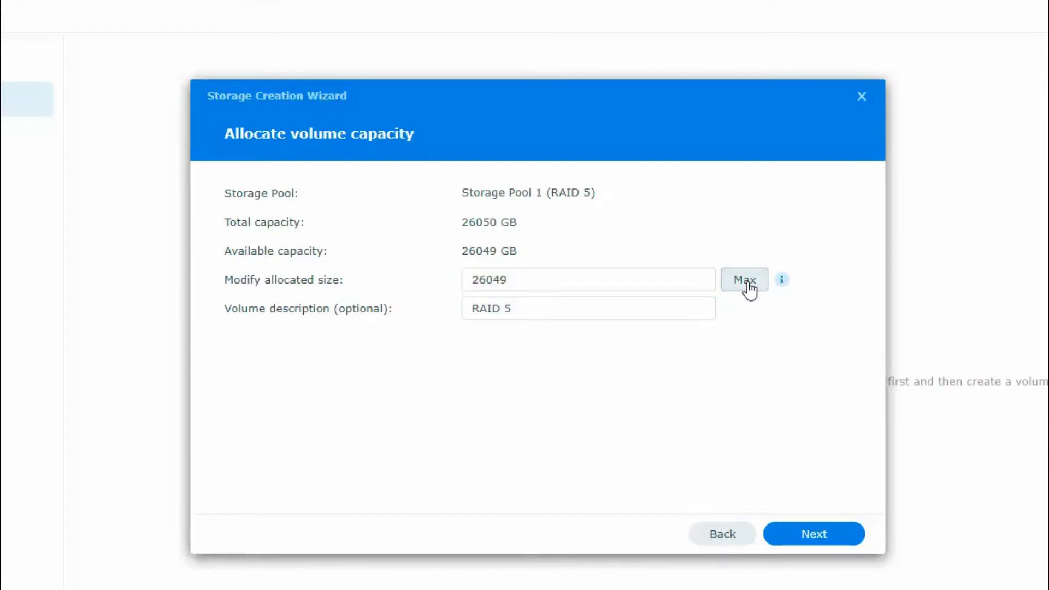
Step: Keep the Btrfs file system, then apply and confirm the pool and volume creation
left_click(814, 533)
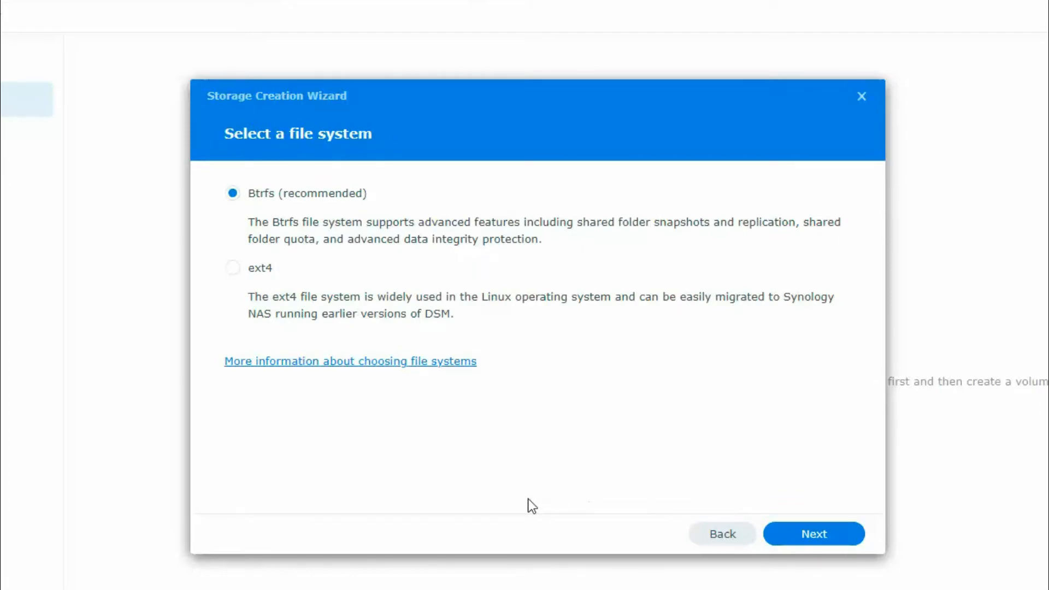
mouse_move(697, 480)
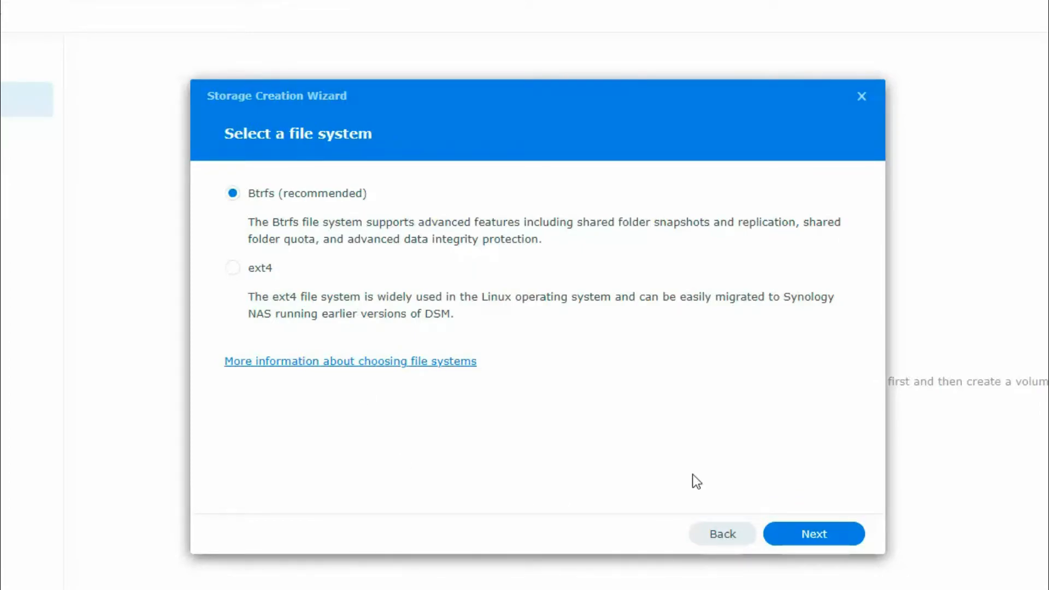
left_click(813, 533)
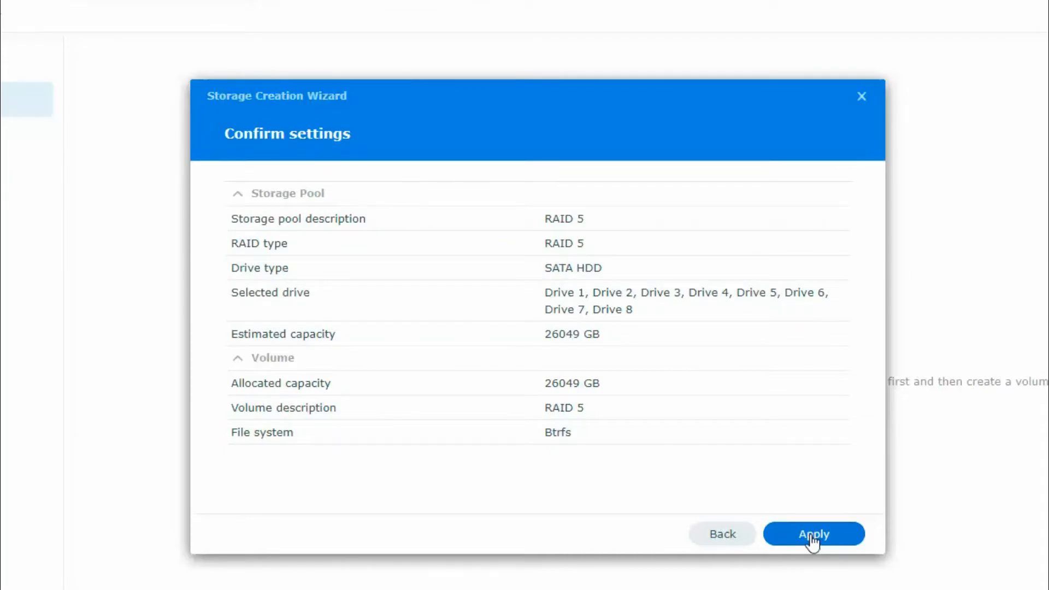
left_click(813, 533)
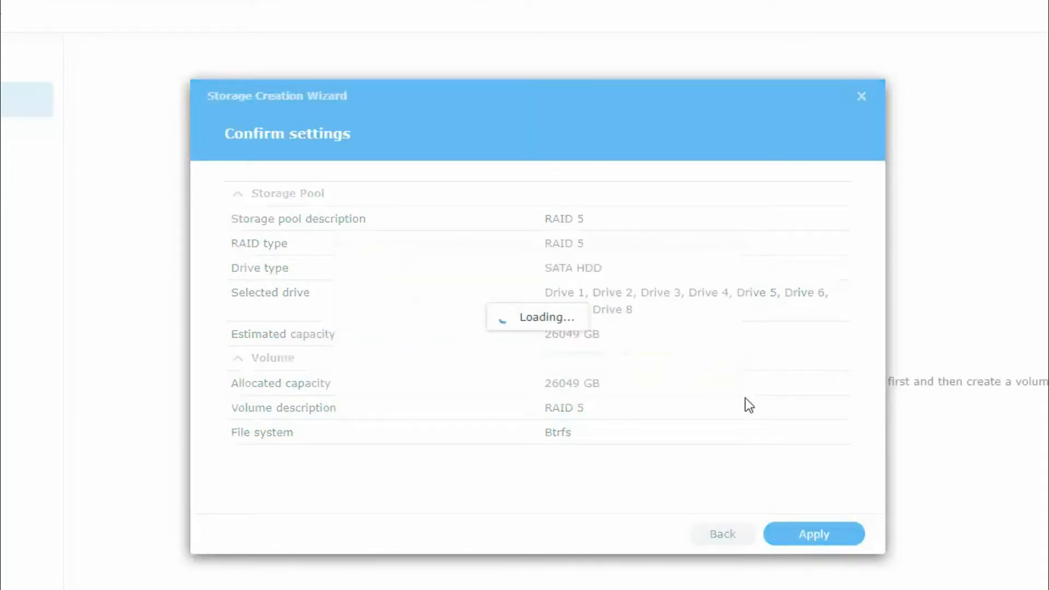
left_click(813, 533)
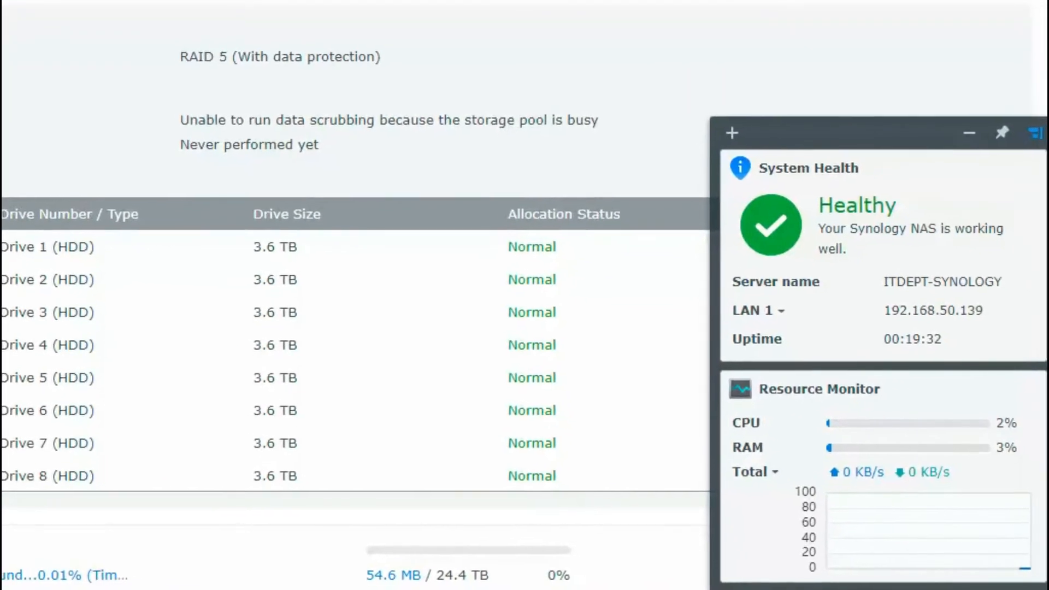
Step: Scroll through Storage Manager to review Storage Pool 1 (RAID 5, 25.4 TB) and its drives
scroll("up", 3)
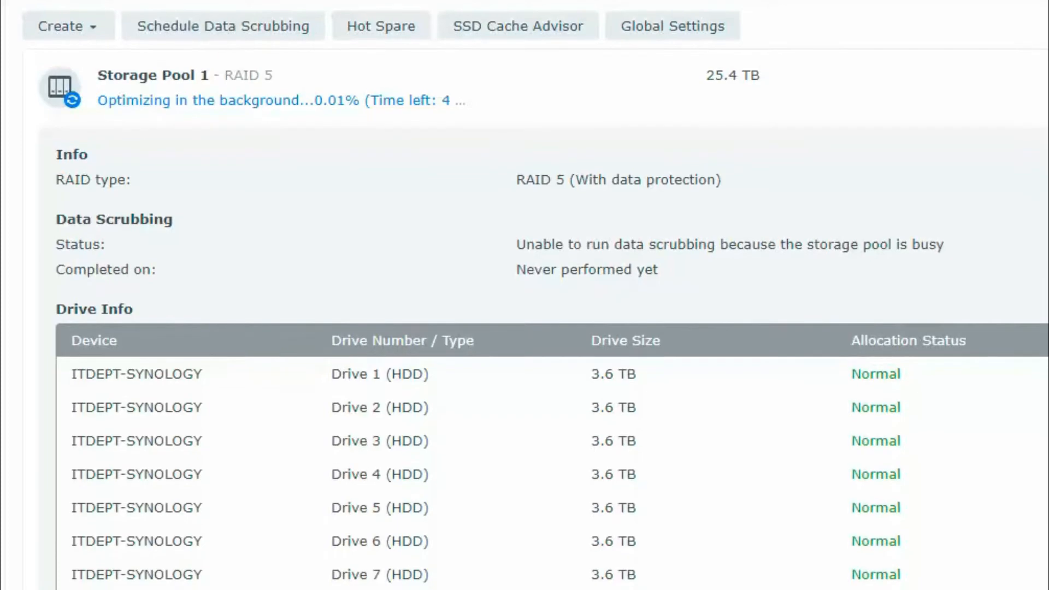
scroll("down", 3)
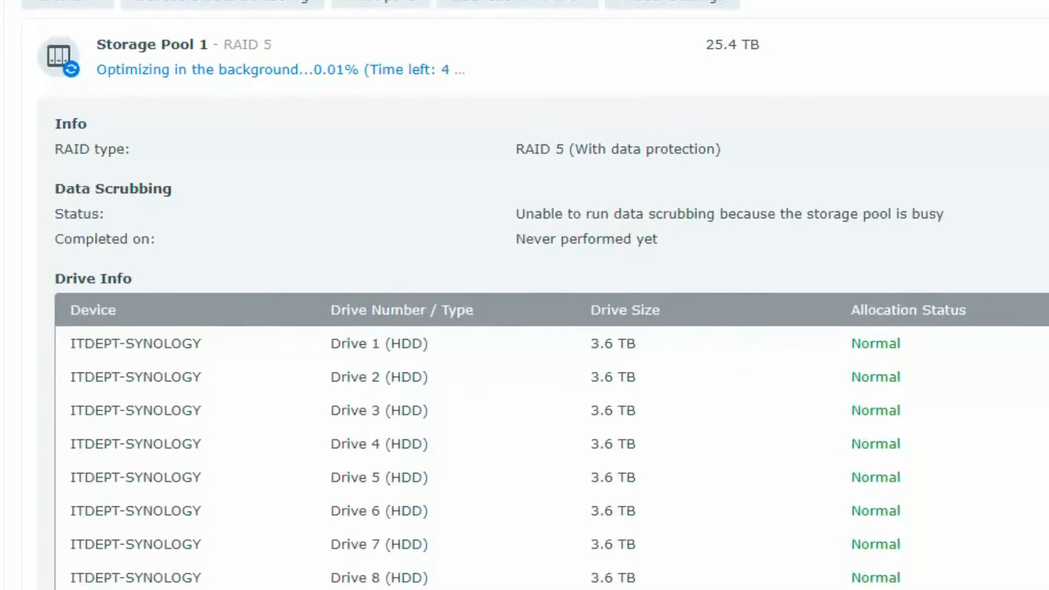
scroll("down", 3)
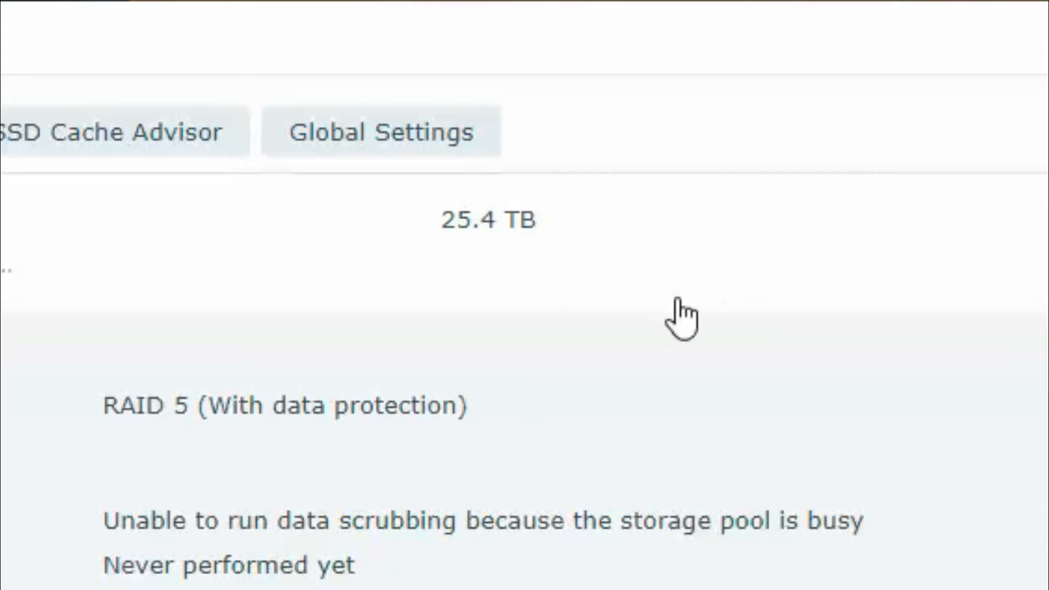
right_click(681, 318)
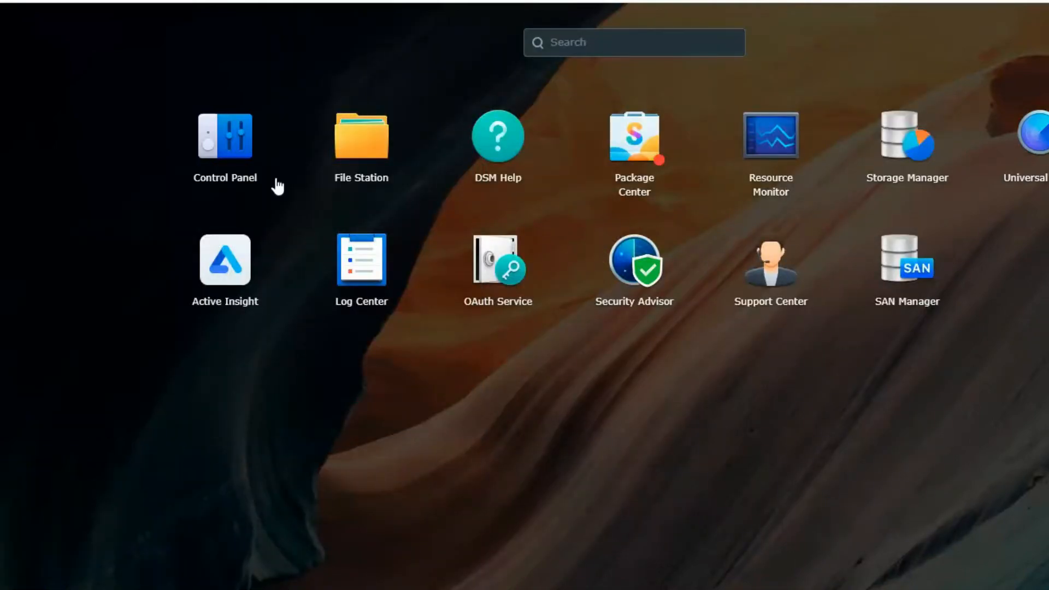
mouse_move(224, 136)
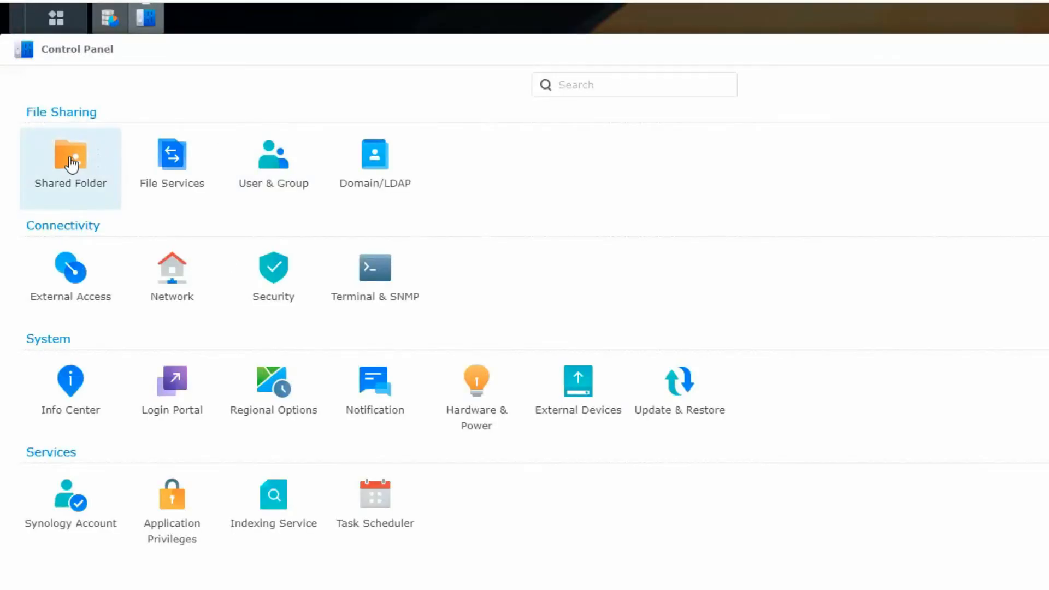
Step: Create the Accounting shared folder in Control Panel with encryption enabled and a confirmed key
left_click(70, 154)
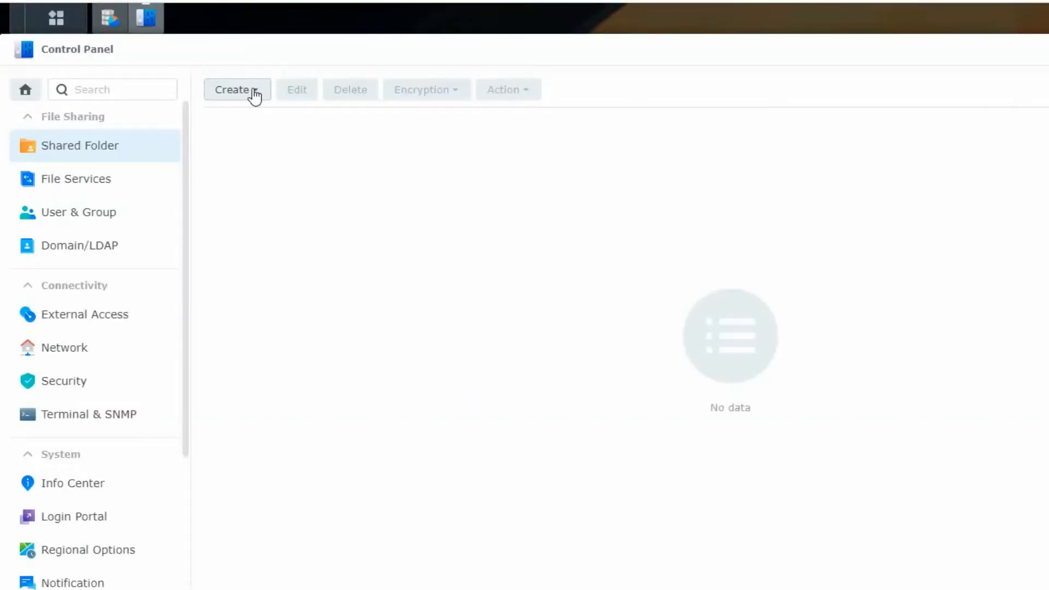
left_click(232, 89)
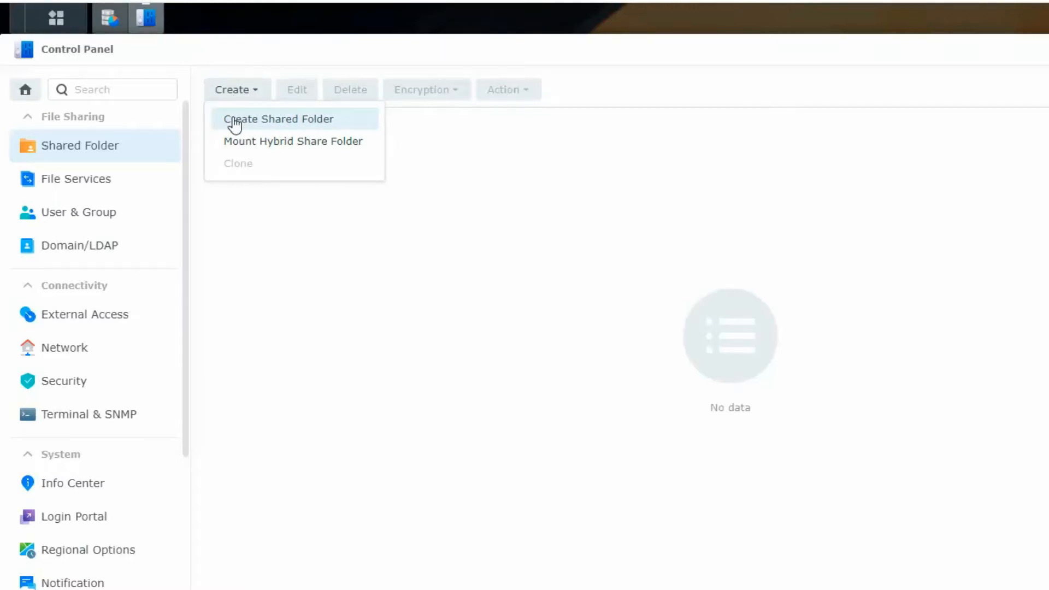
left_click(278, 118)
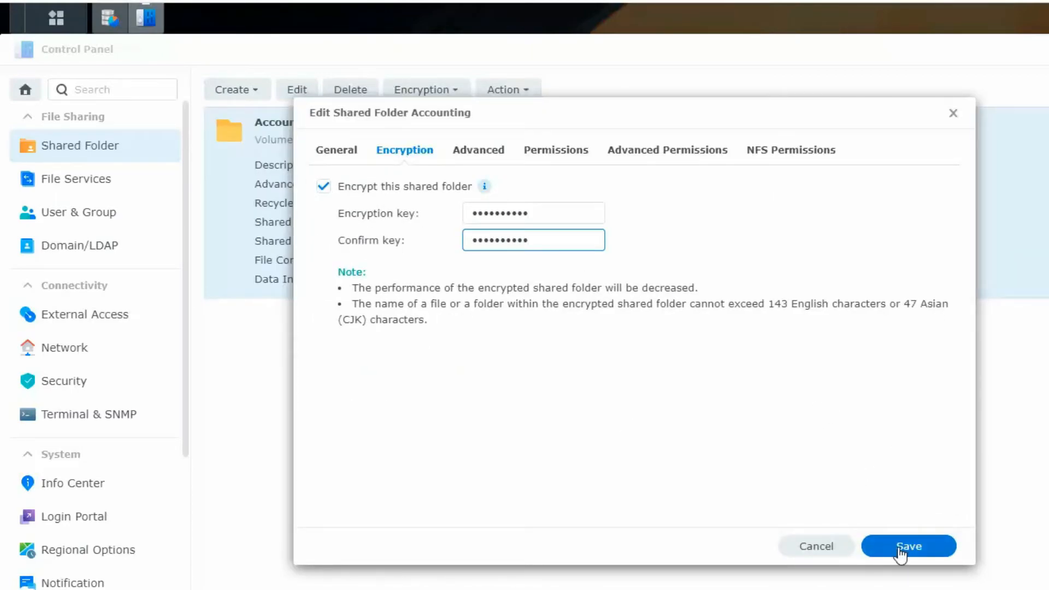
left_click(908, 545)
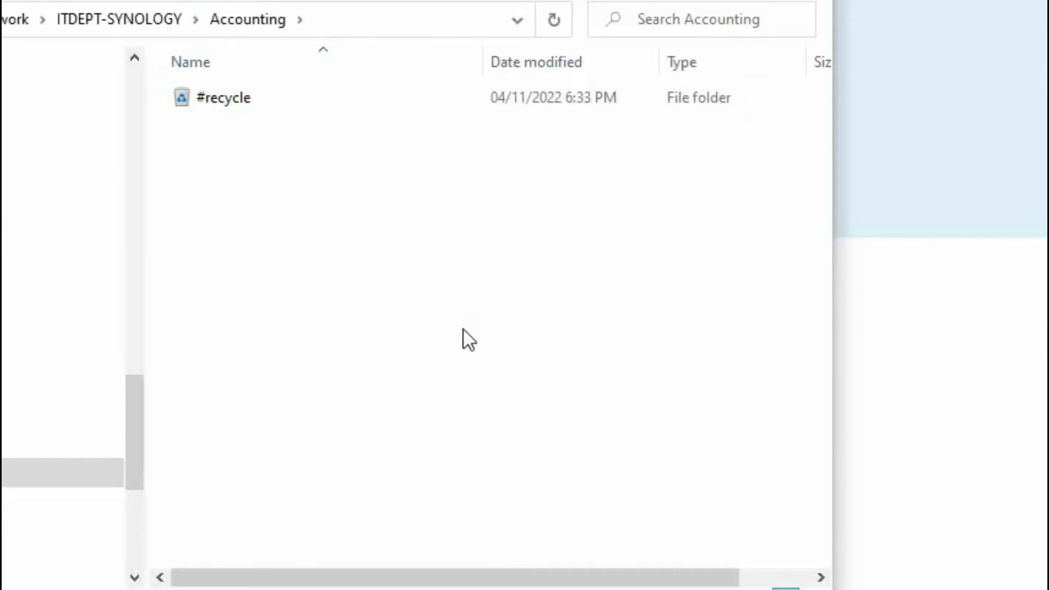
Step: Select and open the #recycle folder in the Accounting share
left_click(224, 97)
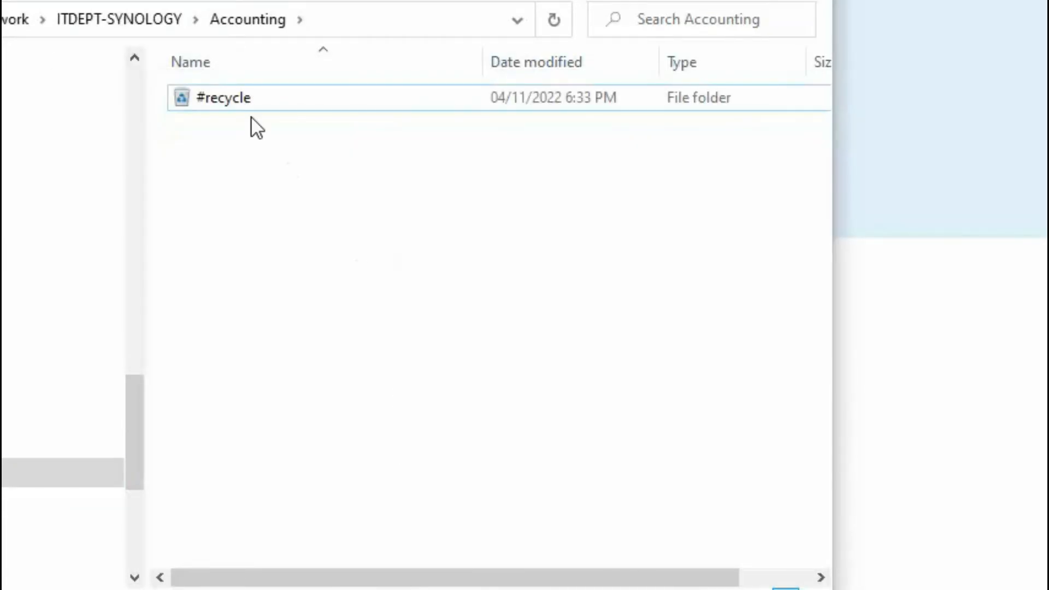
double_click(223, 98)
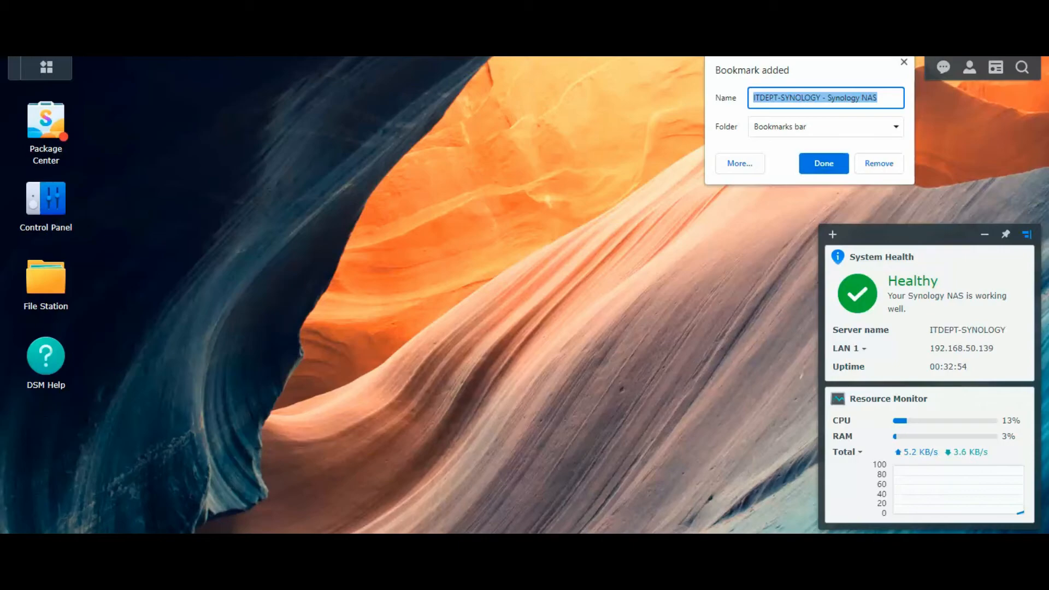
mouse_move(842, 188)
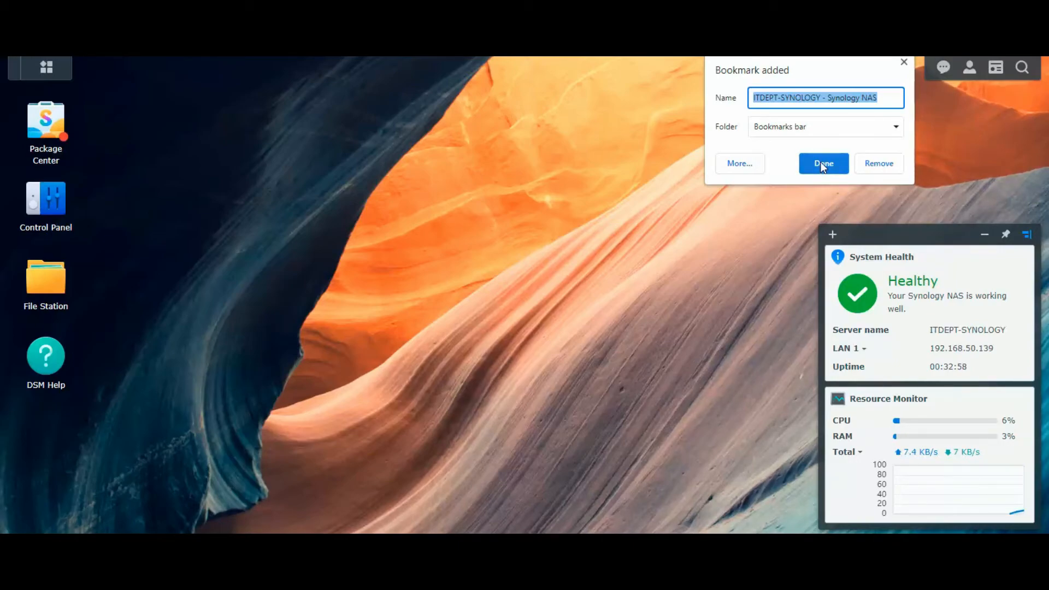
Step: Save the 'ITDEPT-SYNOLOGY - Synology NAS' bookmark to the bookmarks bar
left_click(822, 163)
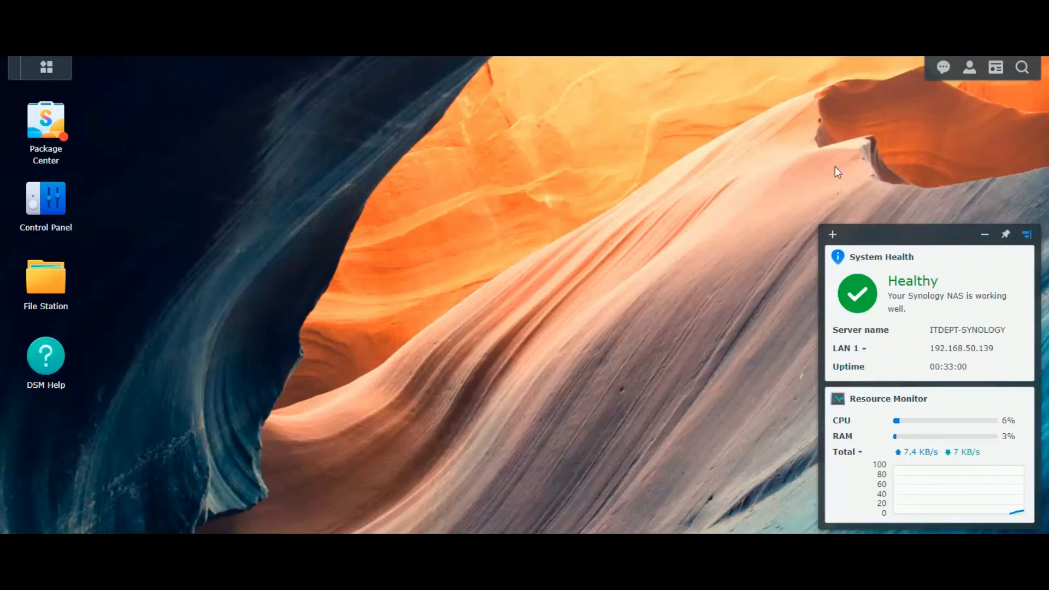